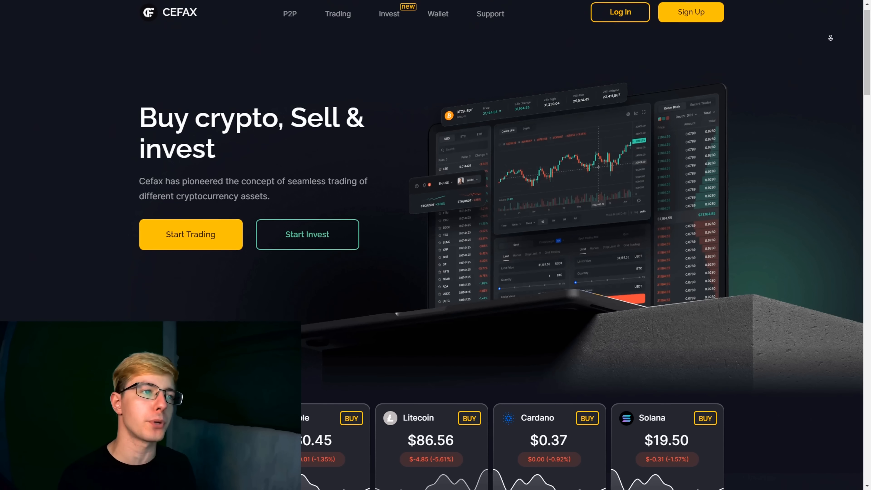
# Run the domain age lookup for cefax.com and review the results and CEFAX Twitter profile
pyautogui.scroll(-3)
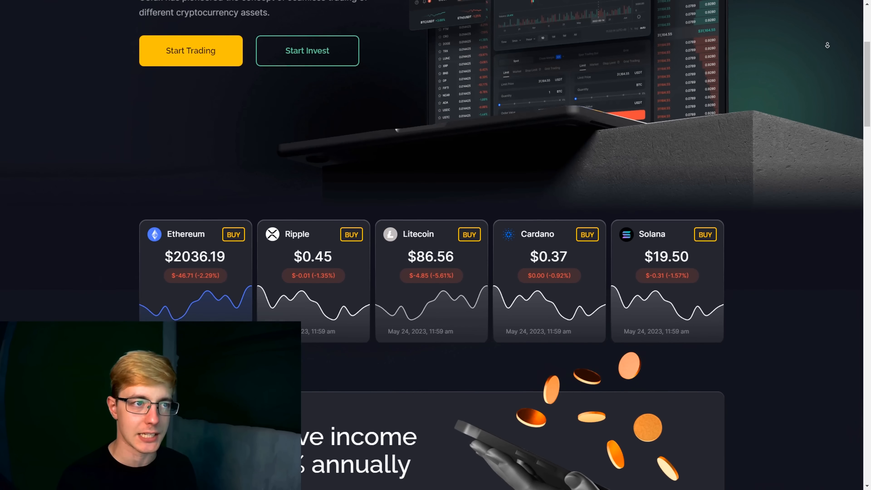
pyautogui.scroll(-3)
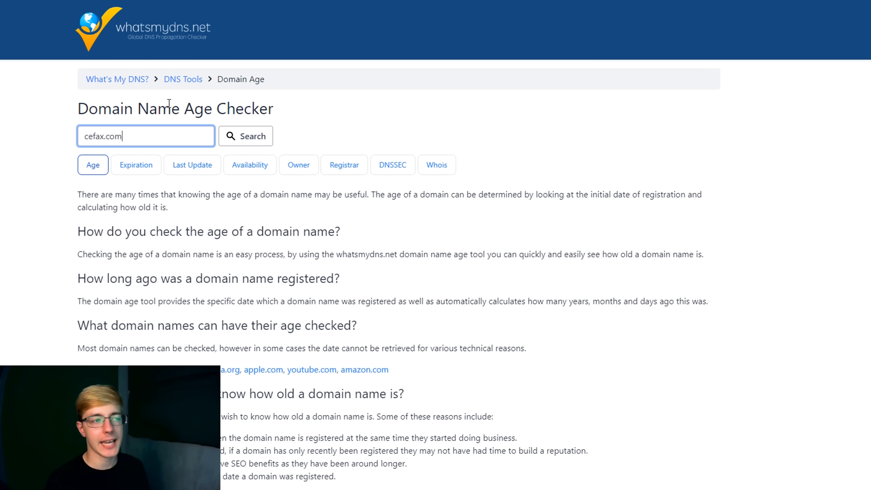
pyautogui.click(249, 136)
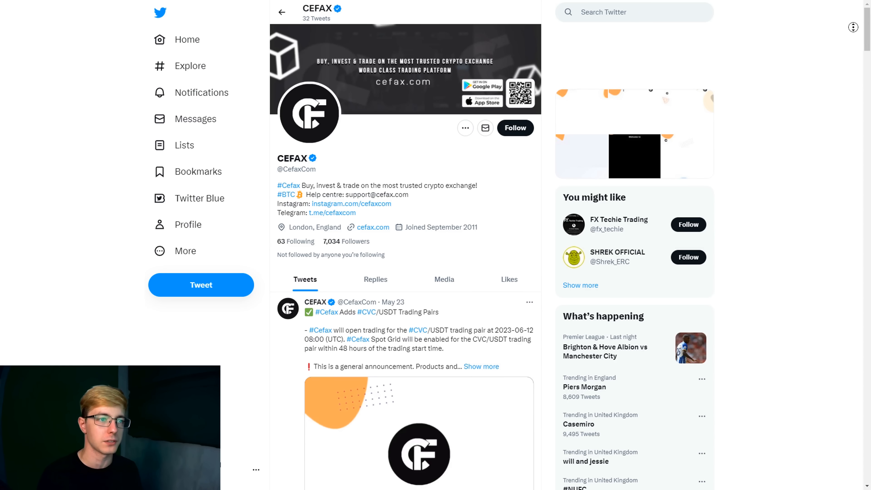
pyautogui.scroll(-3)
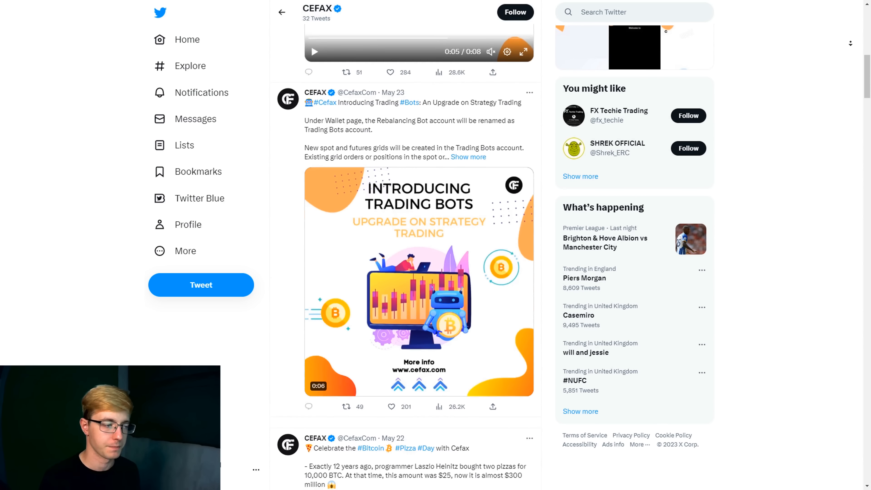
pyautogui.scroll(-3)
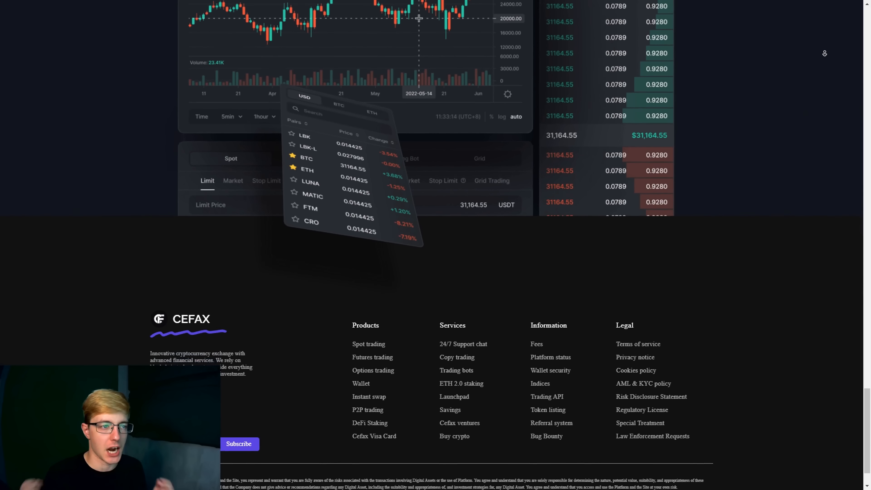
pyautogui.scroll(-3)
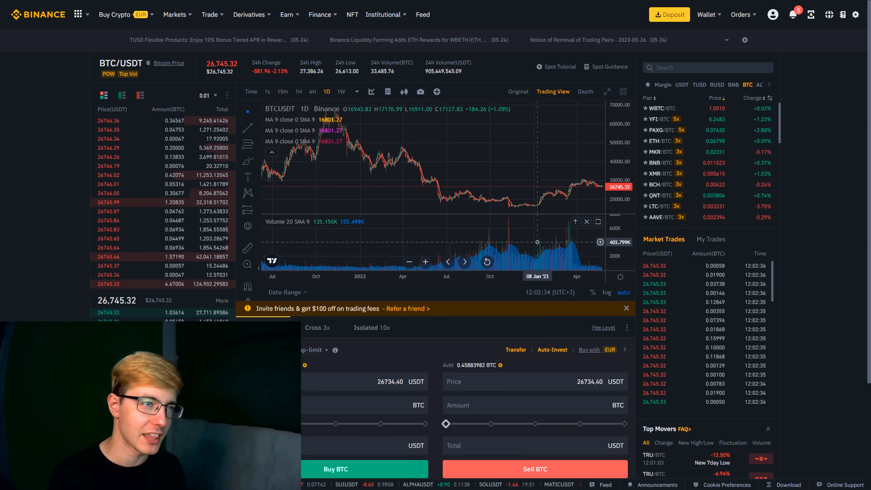
# Enter 1000 USDT as the sell total and select the calculated 0.03740 BTC amount
pyautogui.click(534, 381)
pyautogui.write('1000')
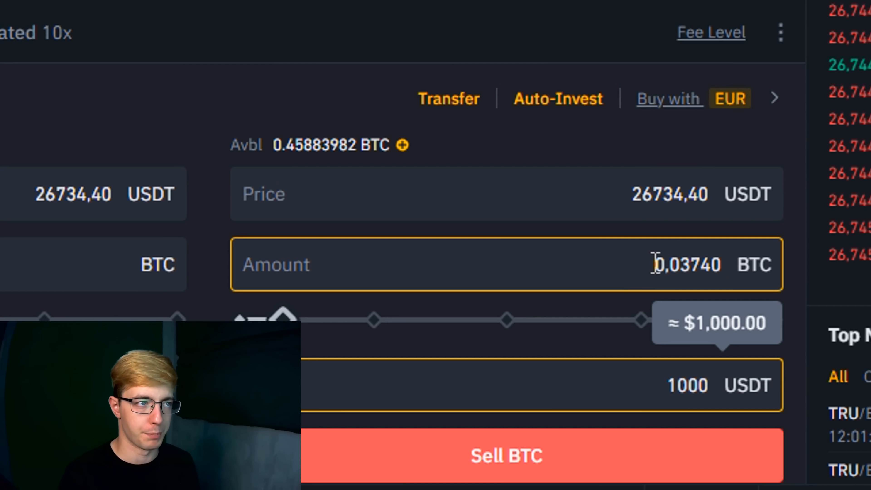
pyautogui.tripleClick(687, 265)
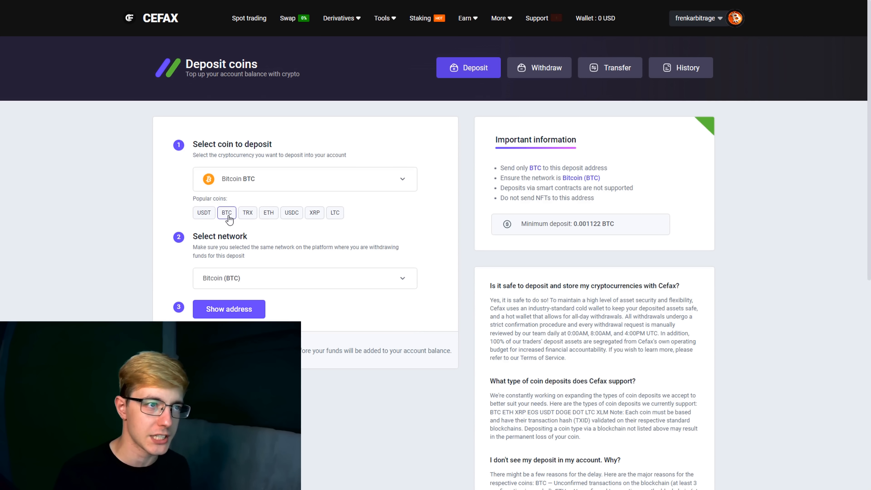
# Choose Bitcoin on Deposit coins, reveal the deposit address and copy it
pyautogui.click(228, 309)
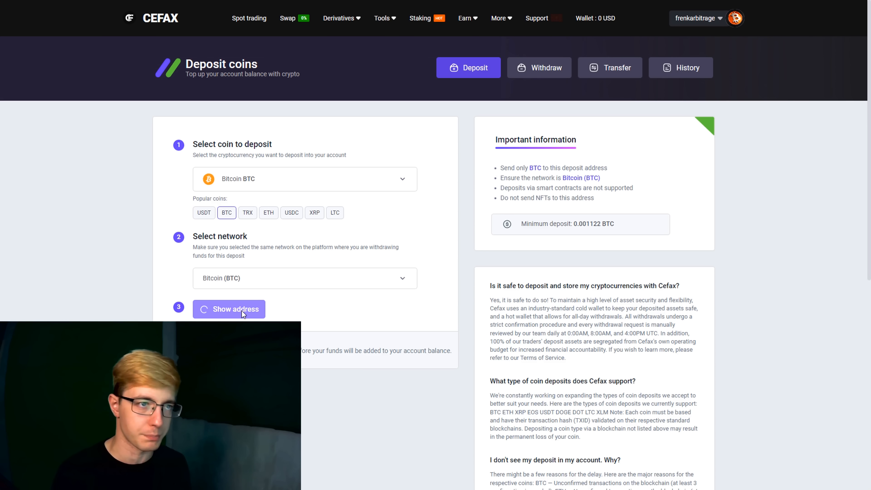
pyautogui.click(228, 309)
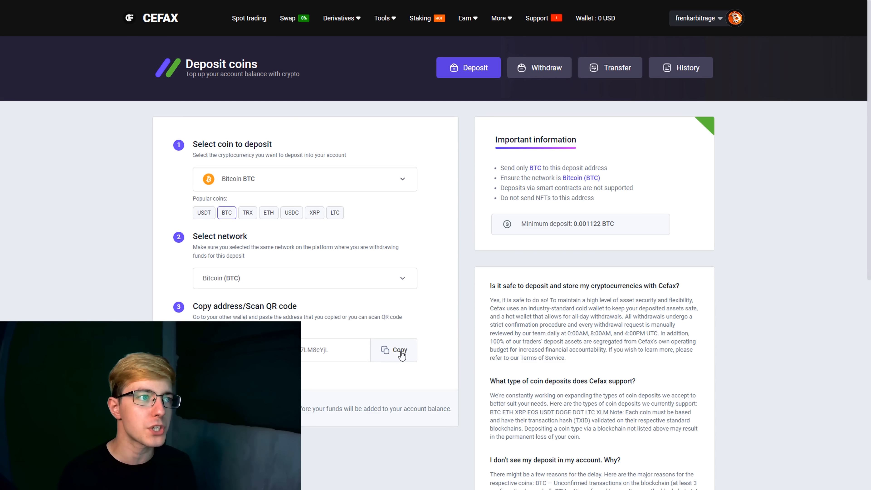
pyautogui.click(395, 350)
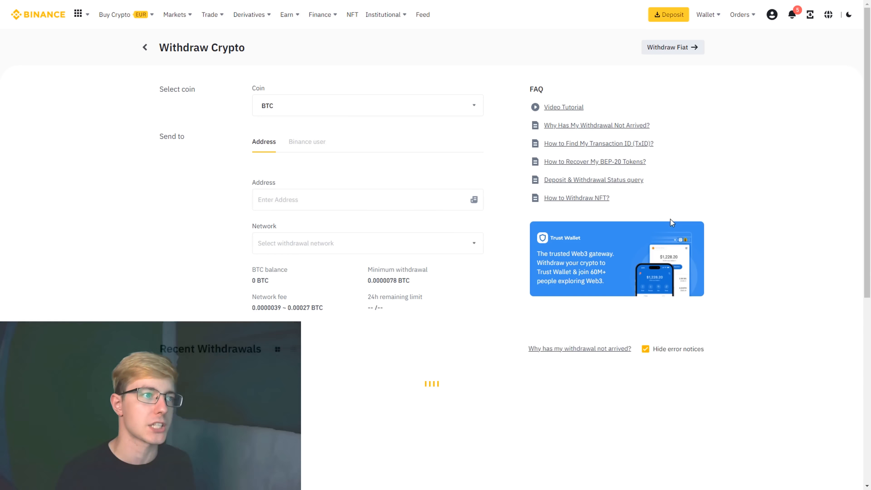
# Withdraw 0.0374 BTC from Binance to the copied CEFAX address
pyautogui.write('0.3')
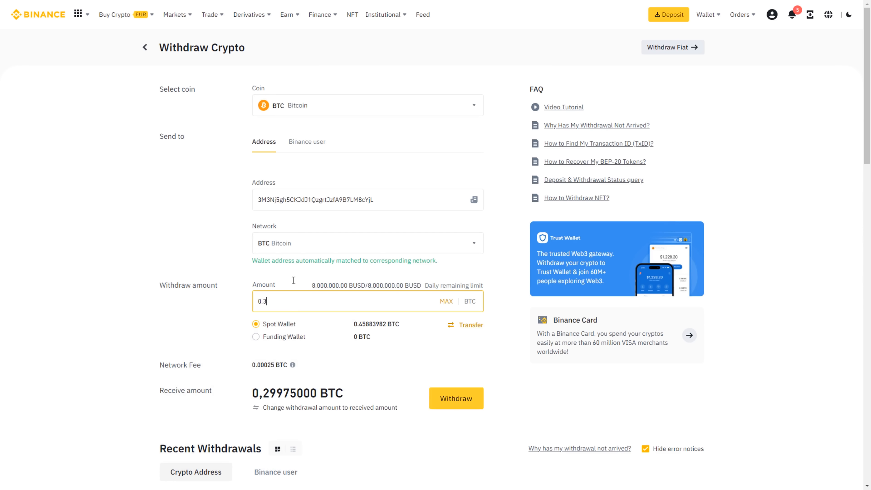
pyautogui.write('0.0374')
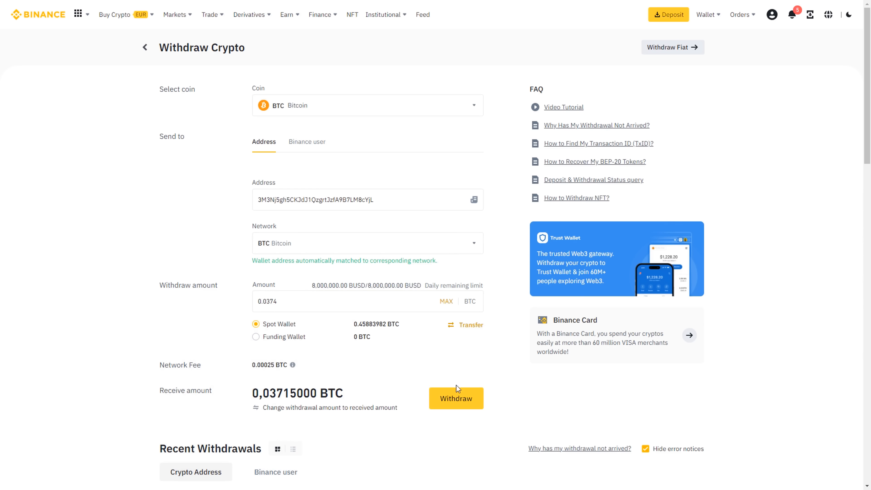
pyautogui.moveTo(443, 234)
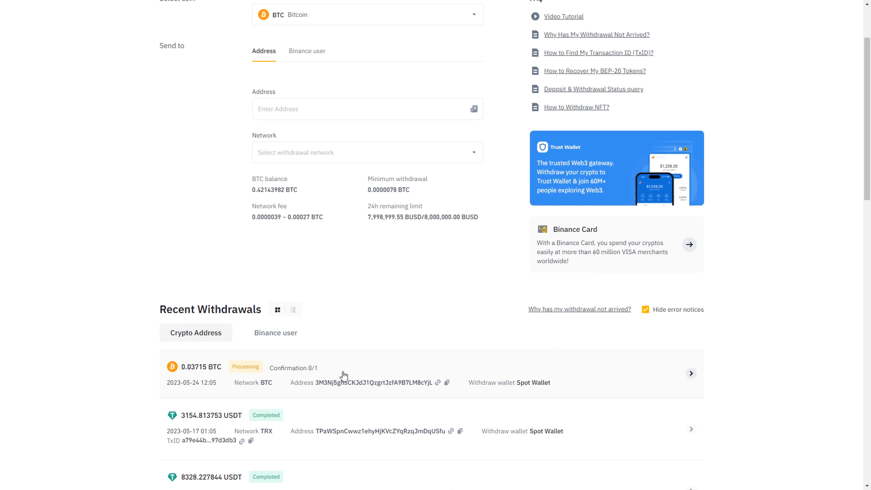
pyautogui.click(680, 67)
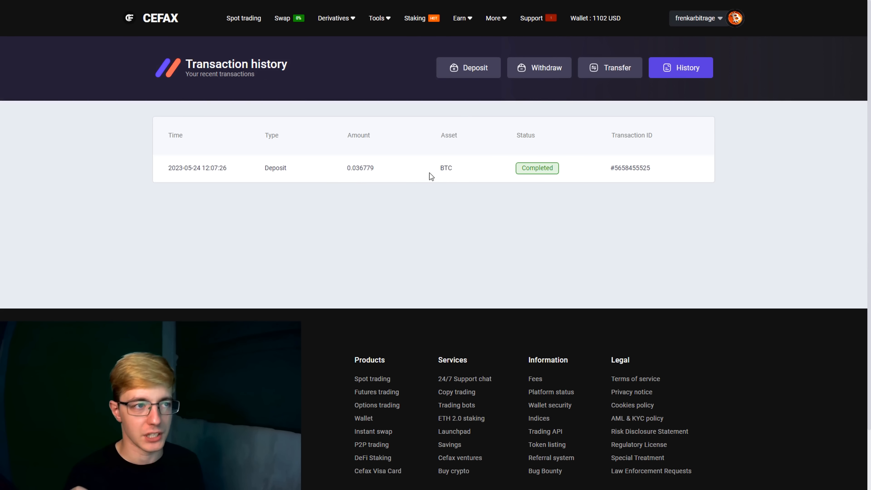
# Go to the CEFAX wallet overview showing 0.036779 BTC worth about 1102 USD
pyautogui.click(697, 18)
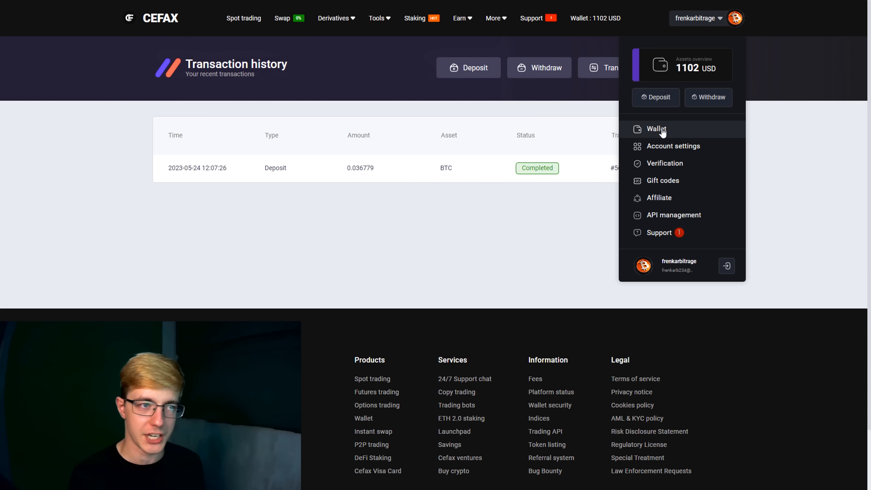
pyautogui.click(656, 128)
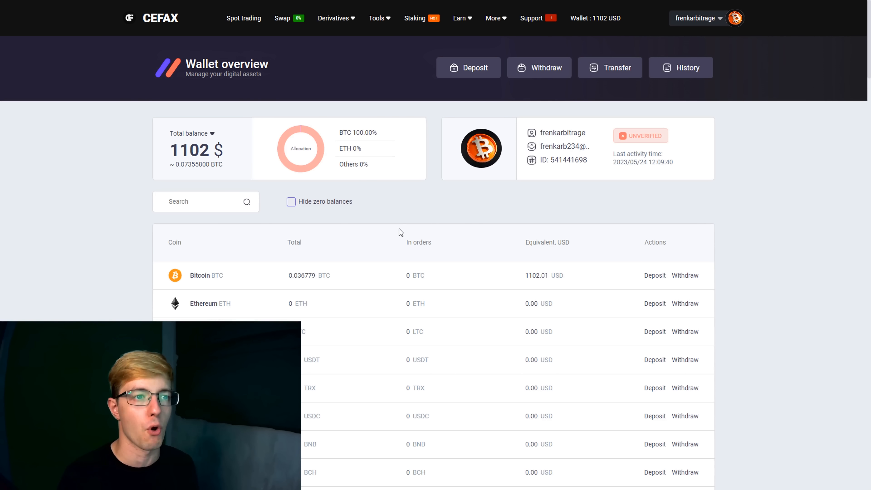
pyautogui.scroll(-3)
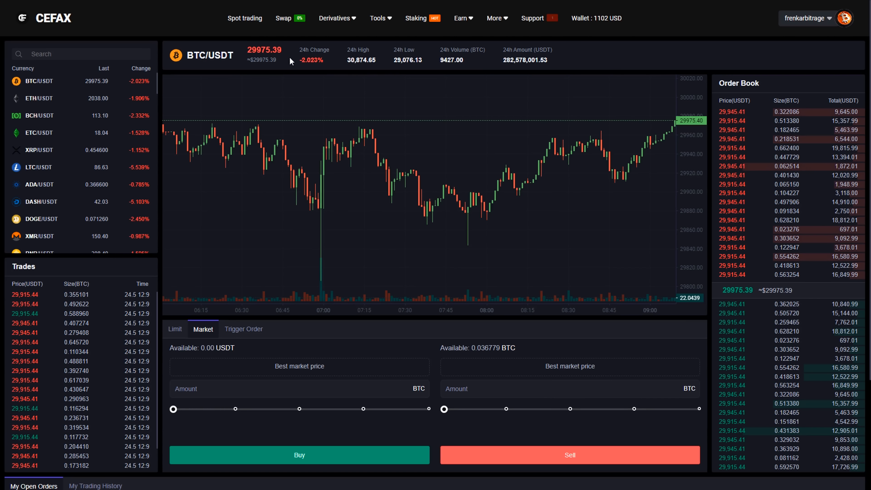
# Market-sell 100% of the 0.036779 BTC and return to the wallet holding 1102.28 USDT
pyautogui.moveTo(445, 409); pyautogui.dragTo(697, 409)
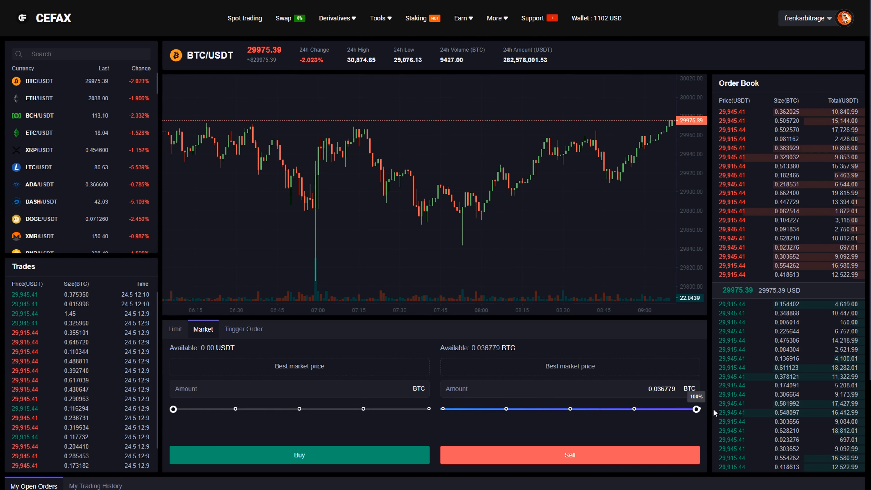
pyautogui.click(569, 454)
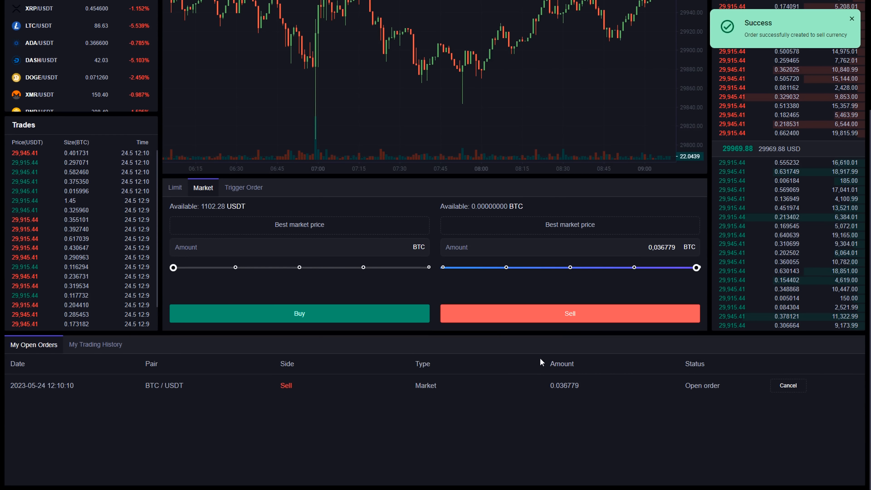
pyautogui.click(787, 385)
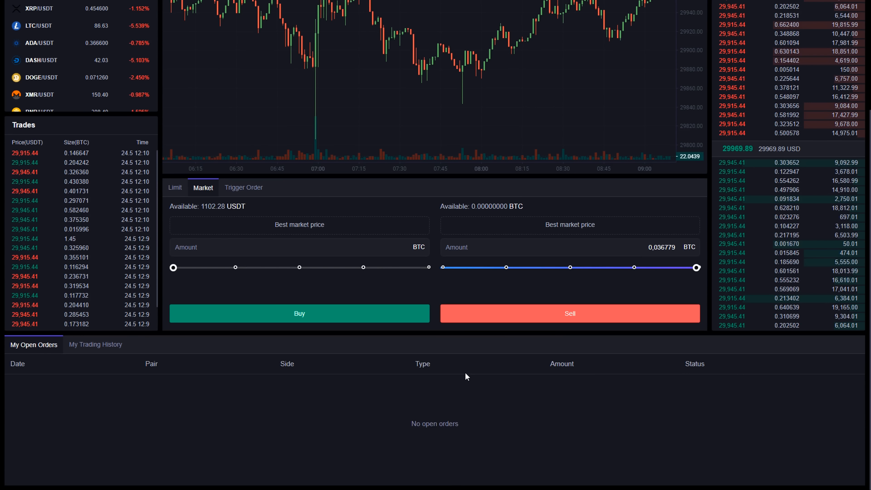
pyautogui.click(594, 18)
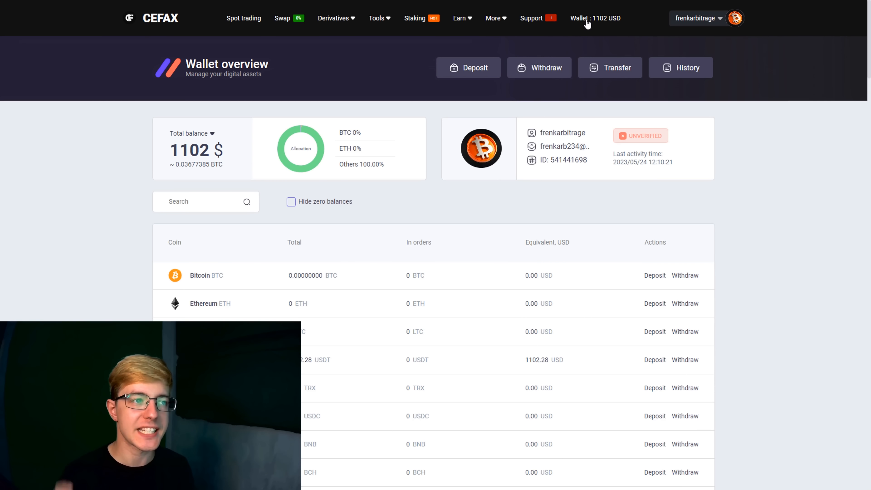
pyautogui.scroll(-3)
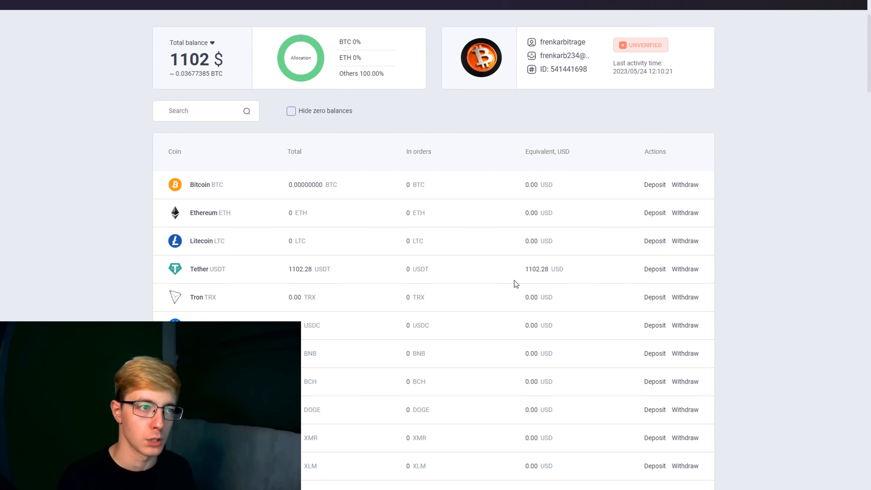
pyautogui.doubleClick(294, 269)
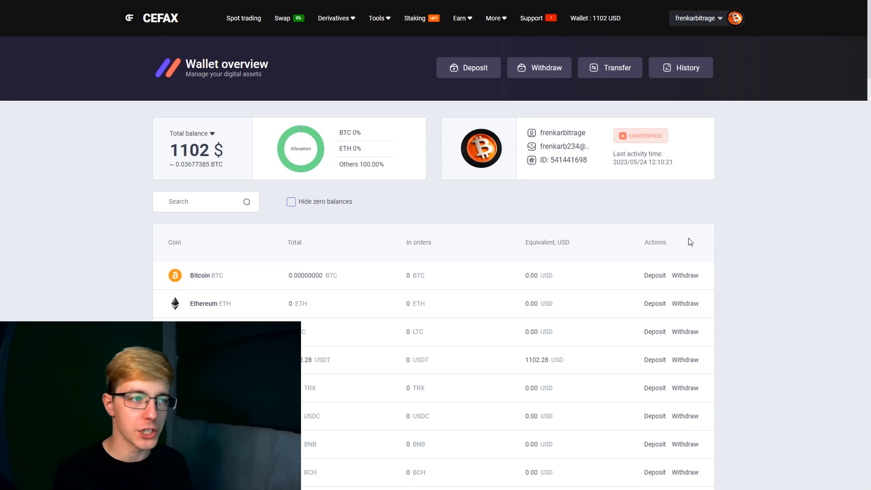
pyautogui.click(538, 67)
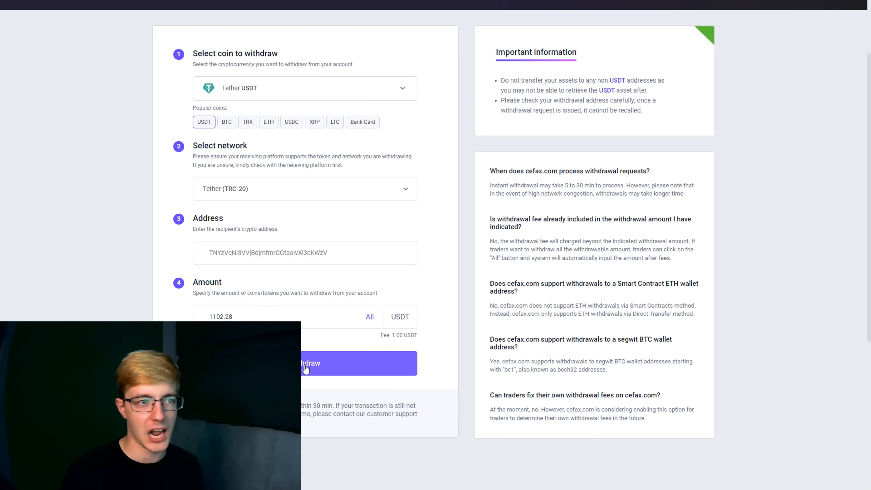
# Submit the 1102.28 USDT TRC-20 withdrawal, close the success notice and switch to Binance
pyautogui.click(304, 363)
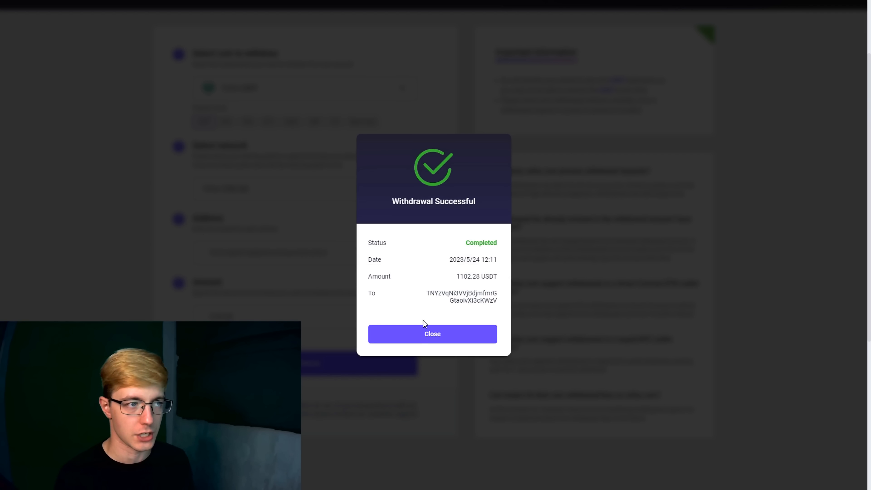
pyautogui.click(433, 334)
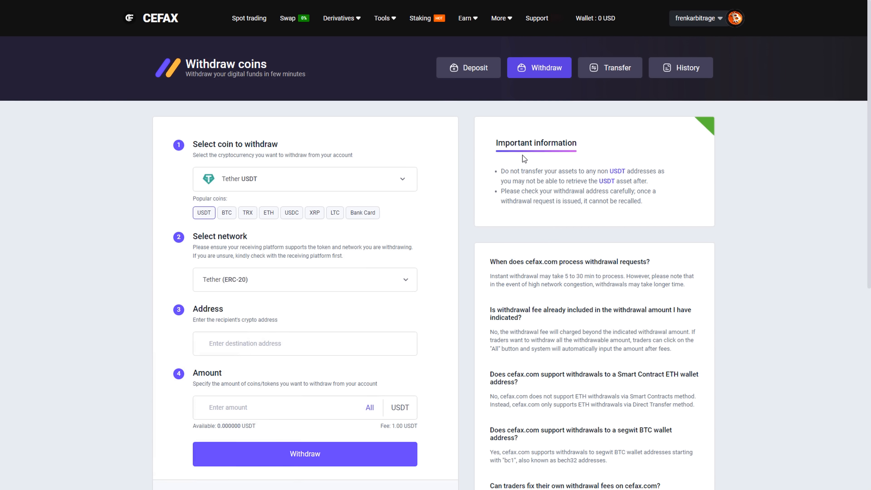
pyautogui.click(680, 67)
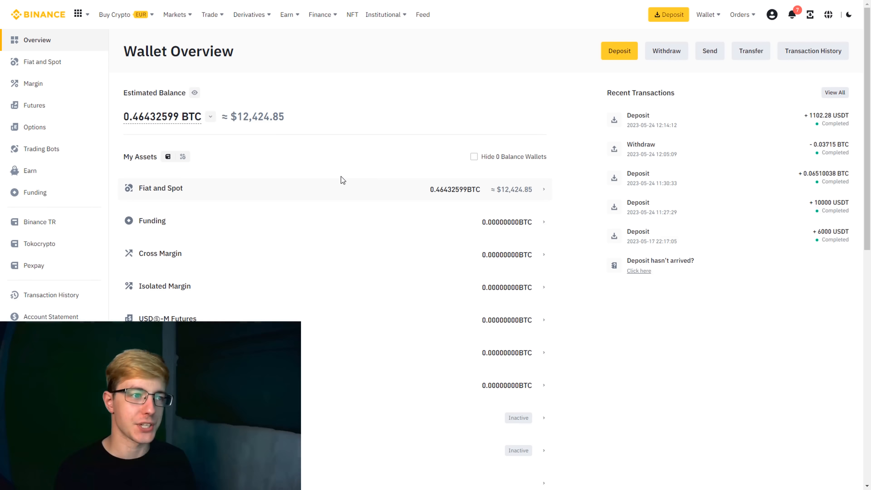
# Go to Binance BTC/USDT spot trading after seeing the +1102.28 USDT deposit
pyautogui.click(43, 61)
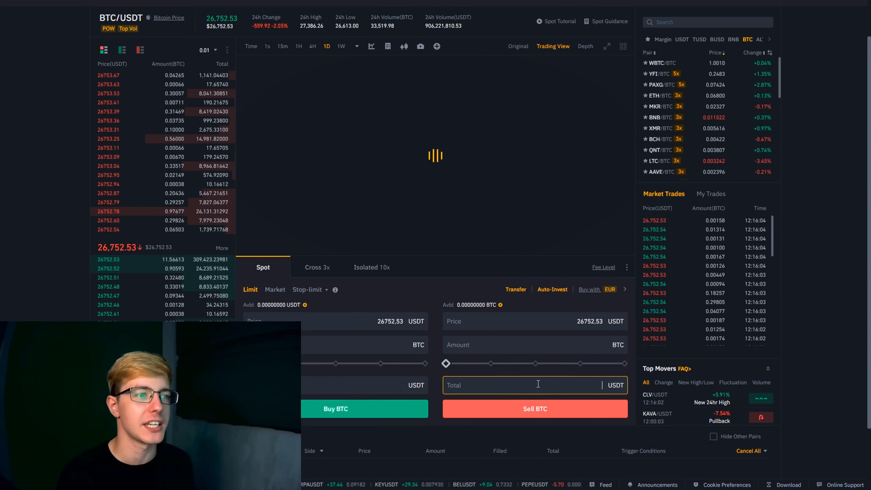
# Enter 10000 USDT as sell total to read 0.37379 BTC, then start a Binance crypto withdrawal
pyautogui.write('10000')
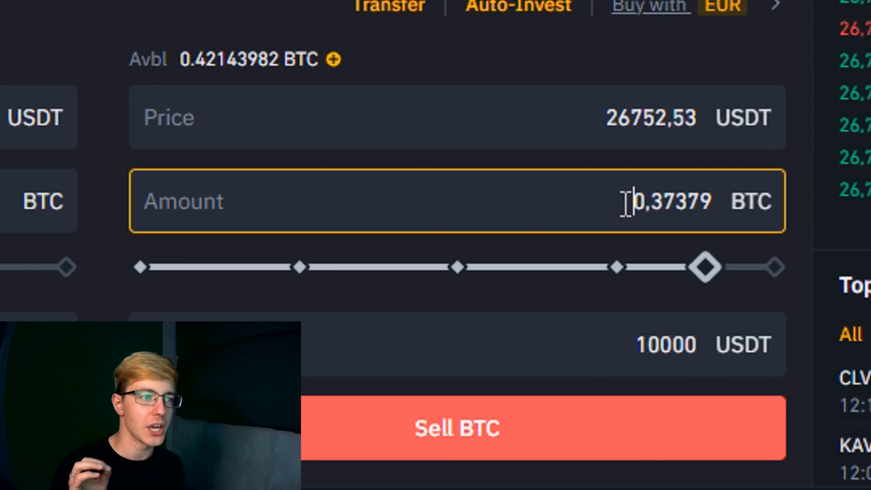
pyautogui.click(666, 344)
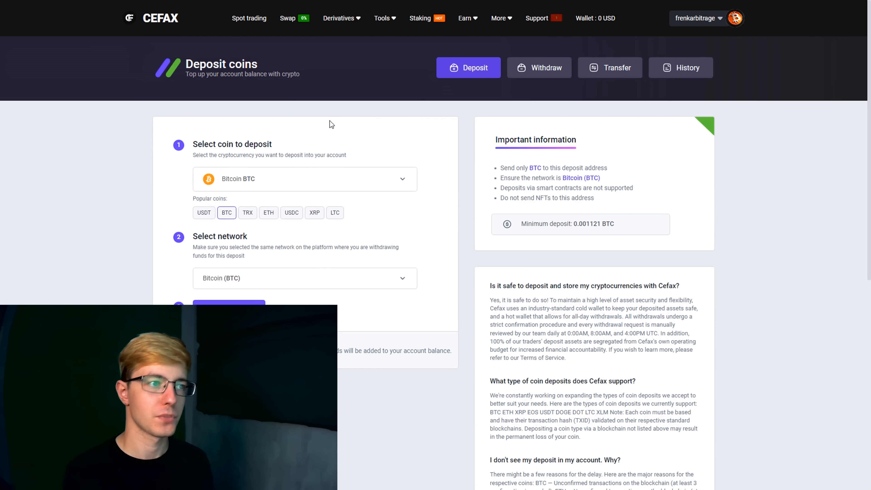
pyautogui.click(393, 350)
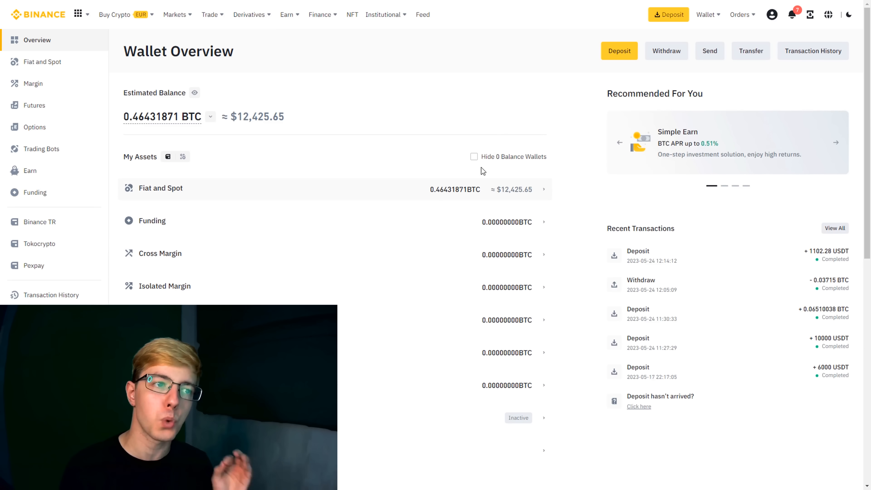
pyautogui.click(666, 50)
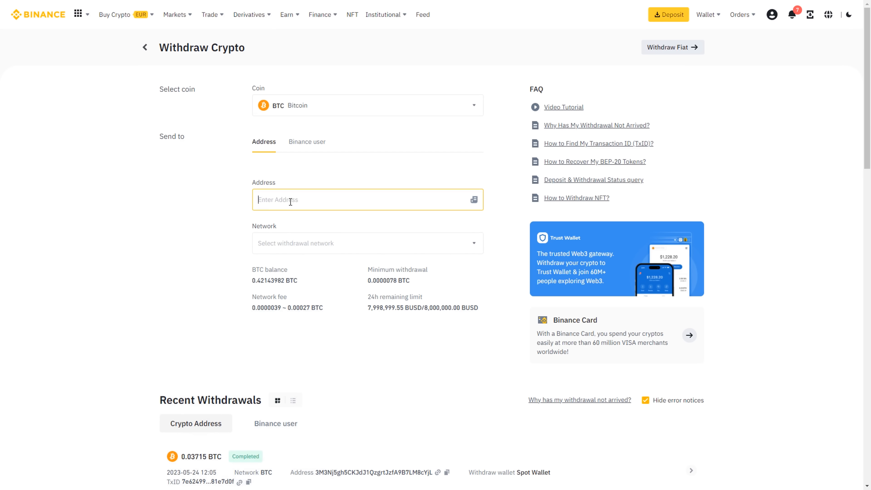
pyautogui.write('3QpBuZte4yZmUFd2TSWaZigCcUvnvC1fxm')
pyautogui.write('0.3737')
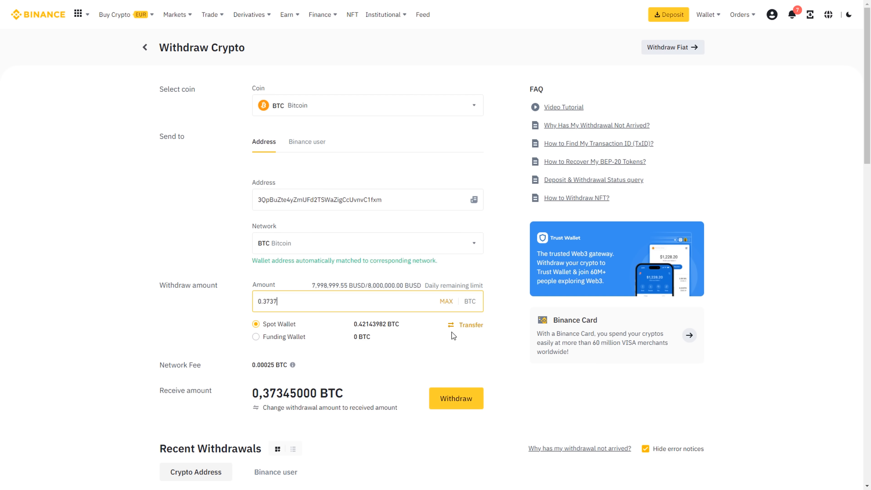
pyautogui.click(456, 398)
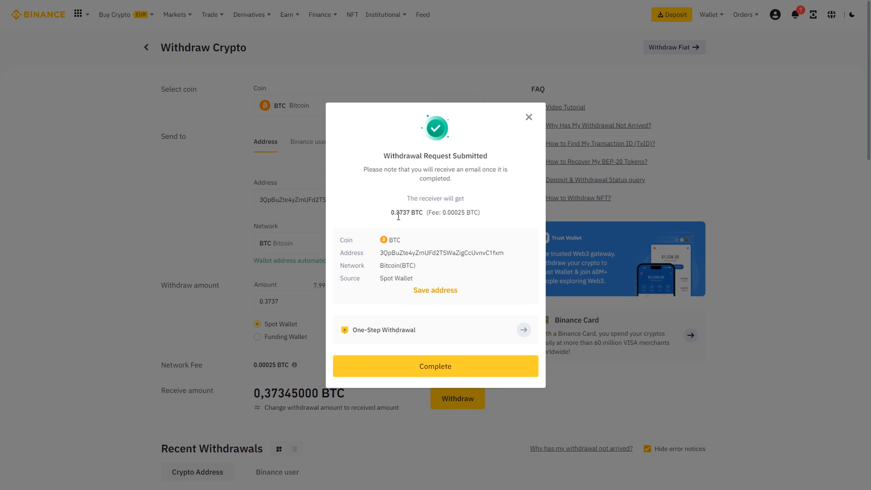
pyautogui.click(435, 365)
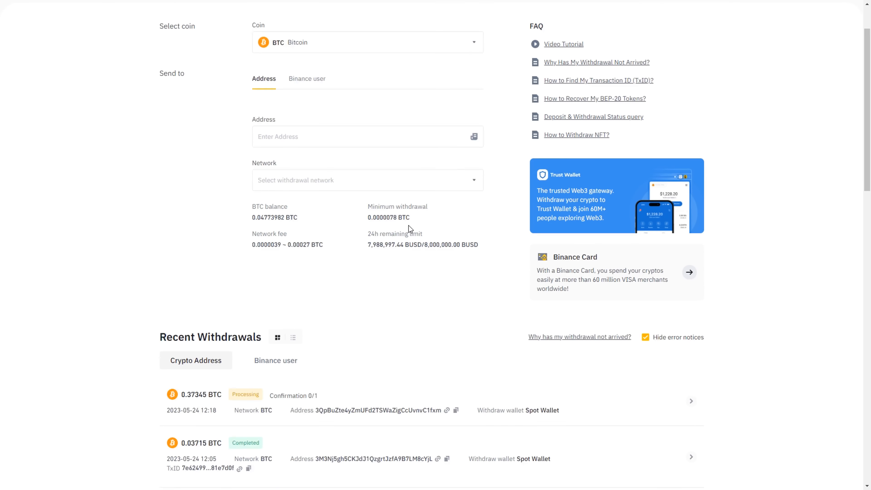
pyautogui.click(690, 400)
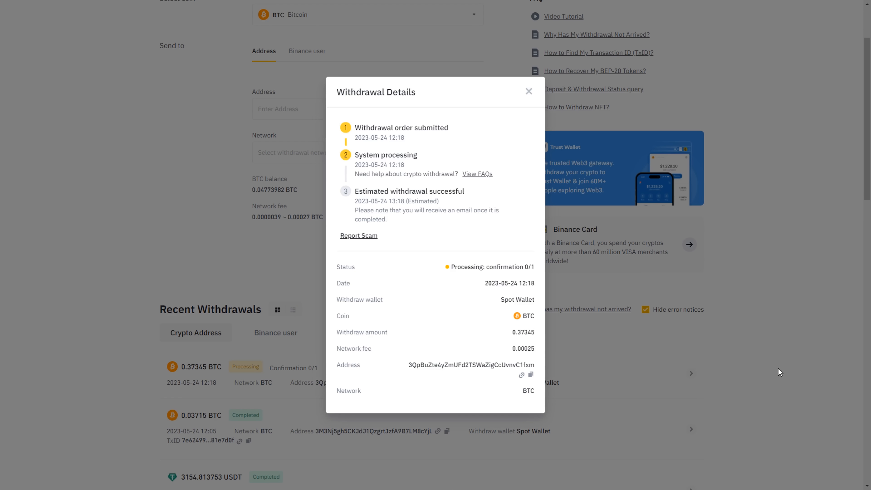
pyautogui.click(528, 92)
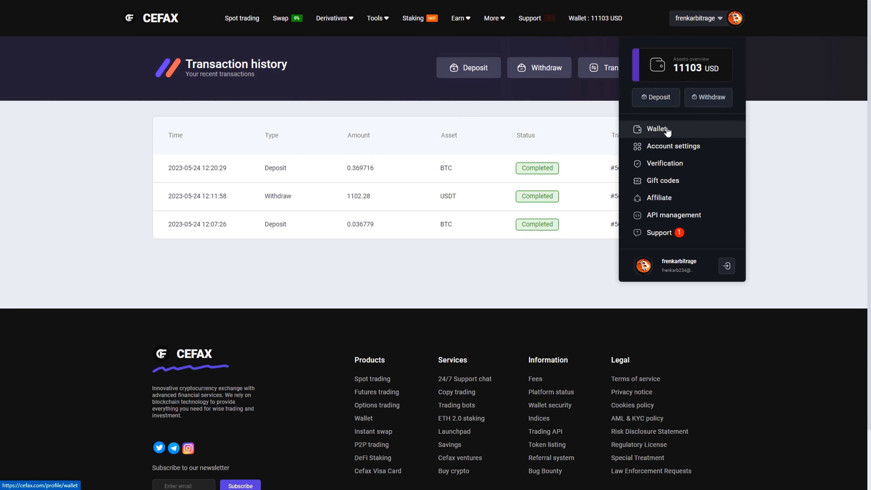
# Sell the full 0.369716 BTC at market via Spot, returning to Wallet with 11096.73 USDT
pyautogui.click(658, 128)
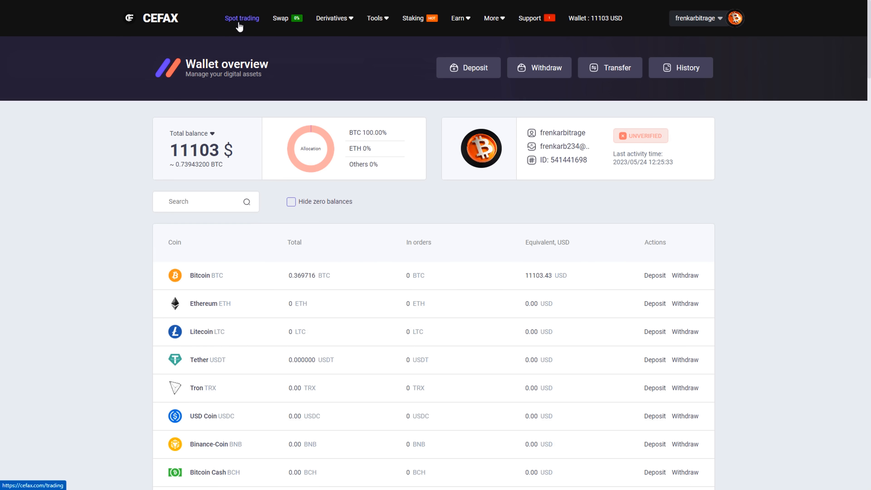
pyautogui.click(241, 18)
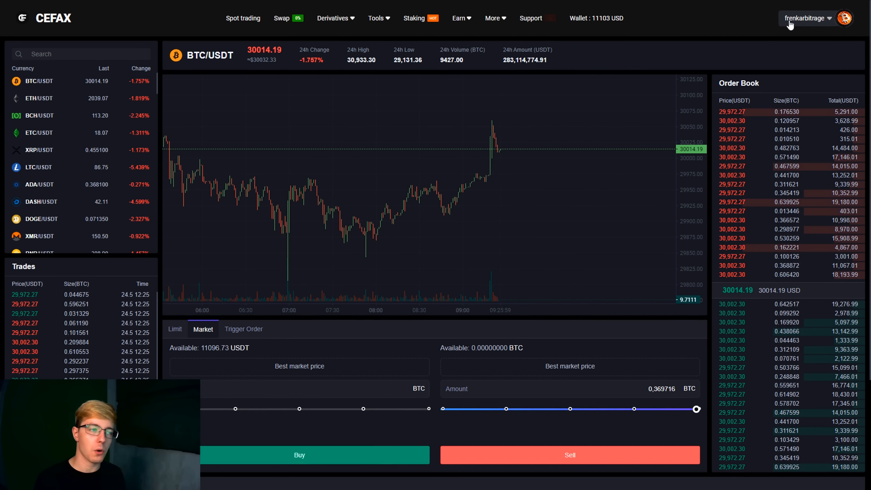
pyautogui.click(596, 18)
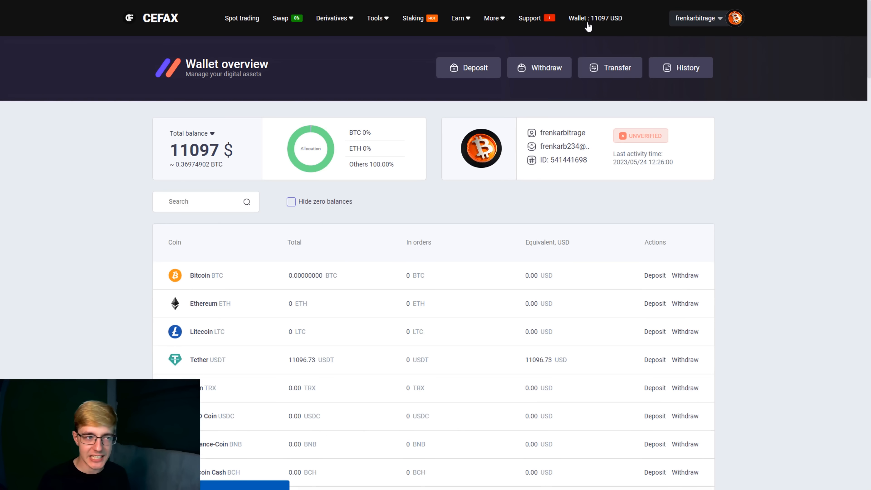
# From the wallet showing 11096.73 USDT, bring up the coin withdrawal form
pyautogui.doubleClick(296, 359)
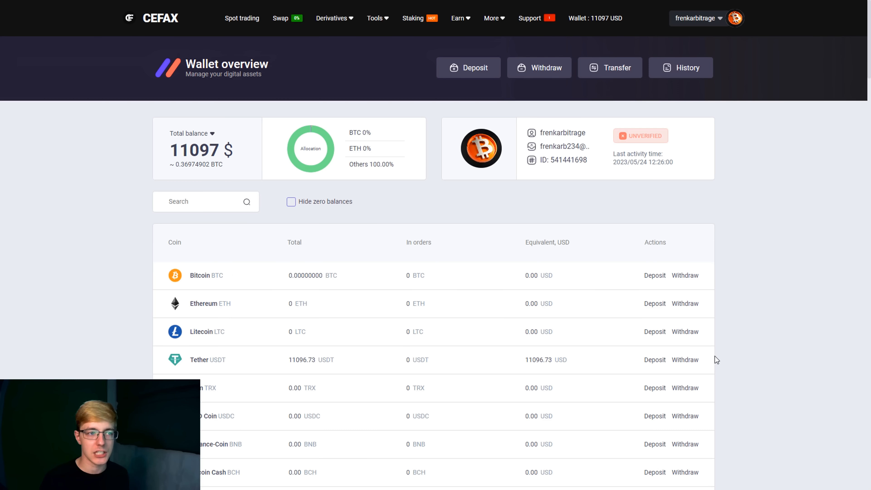
pyautogui.moveTo(557, 347)
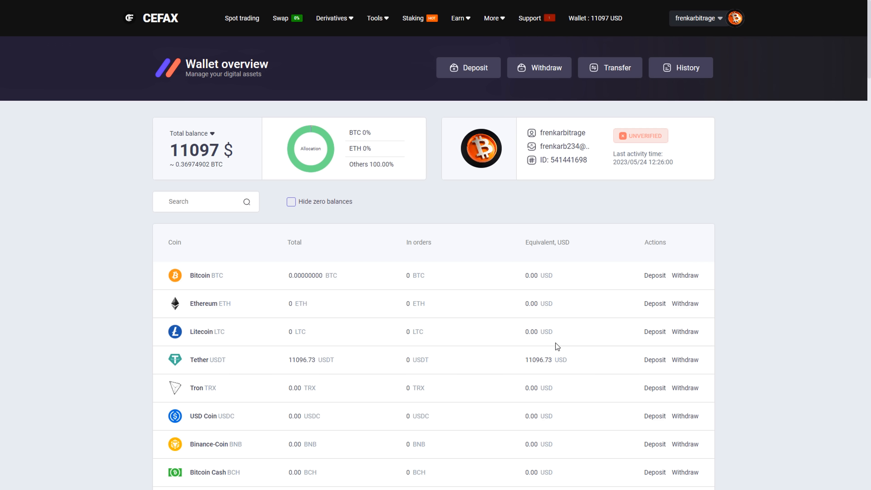
pyautogui.click(538, 67)
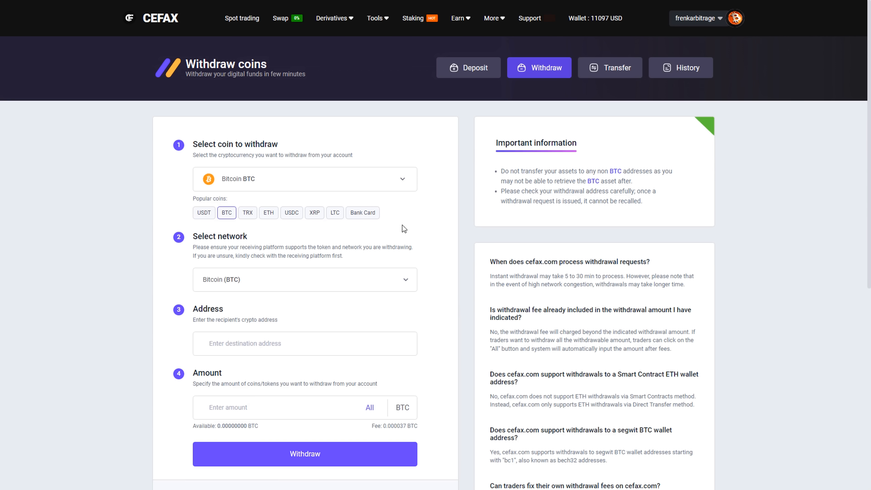
# Withdraw 11096.73 USDT over TRC-20 to the Binance address and dismiss the success notice
pyautogui.click(203, 212)
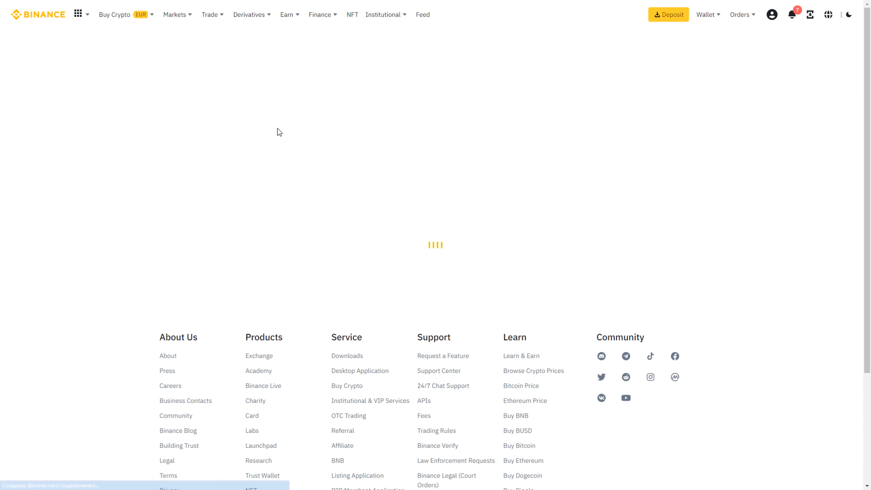
pyautogui.click(298, 161)
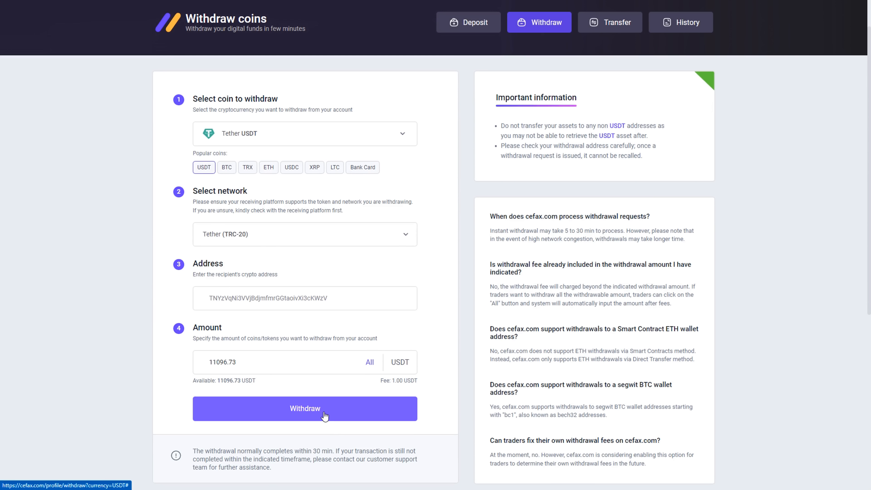
pyautogui.click(304, 409)
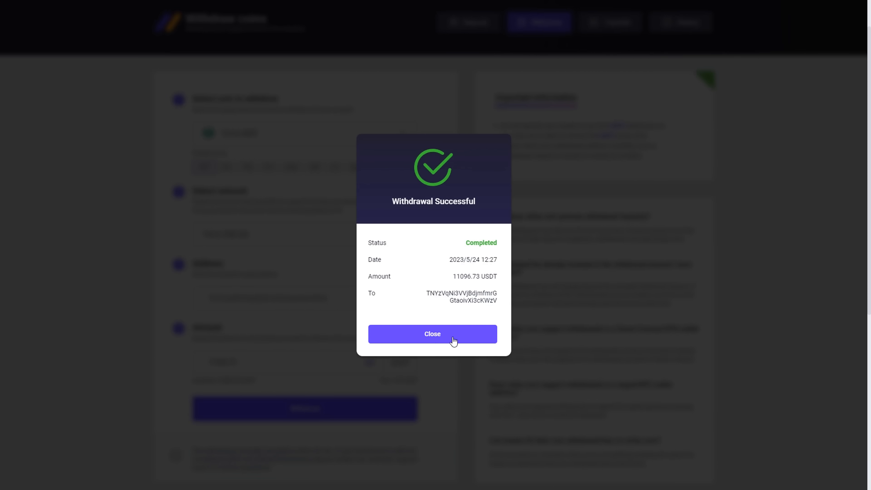
pyautogui.click(432, 334)
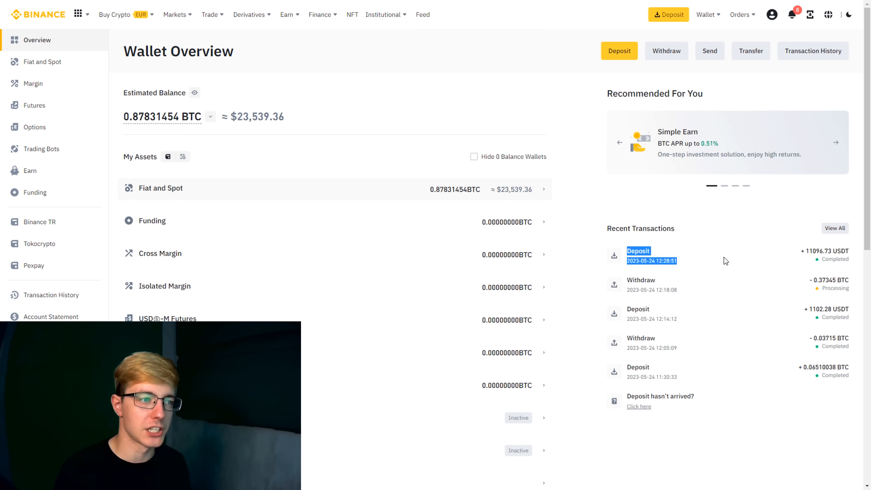
# After seeing +11096.73 USDT in Recent Transactions, go to the Fiat and Spot wallet
pyautogui.click(41, 62)
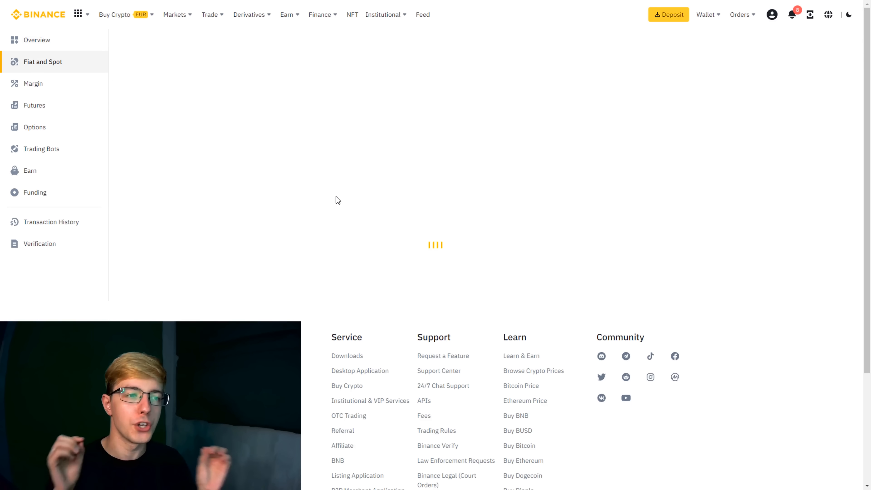